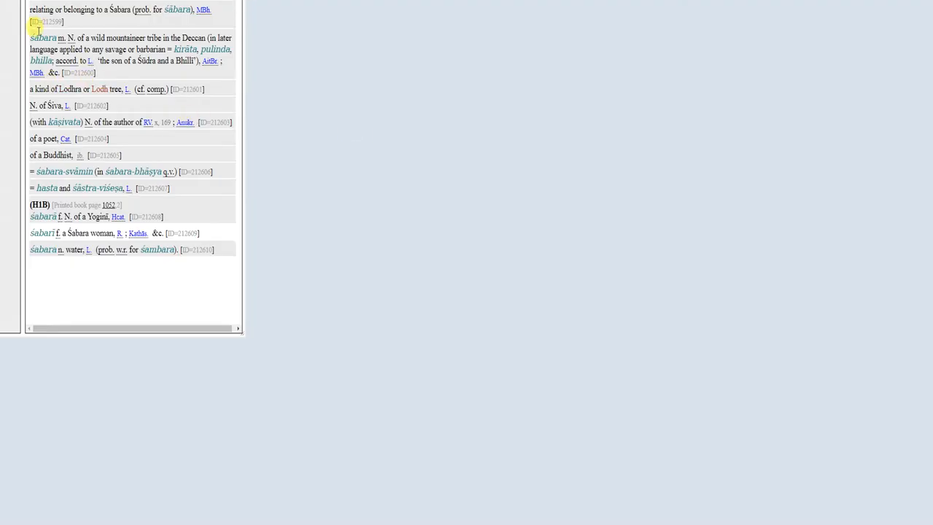
Delete the [ID=…] tags from lines 13, 14 and 15 of the pasted śabara entry
{"action": "left_click_drag", "start_coordinate": [30, 38], "coordinate": [223, 250]}
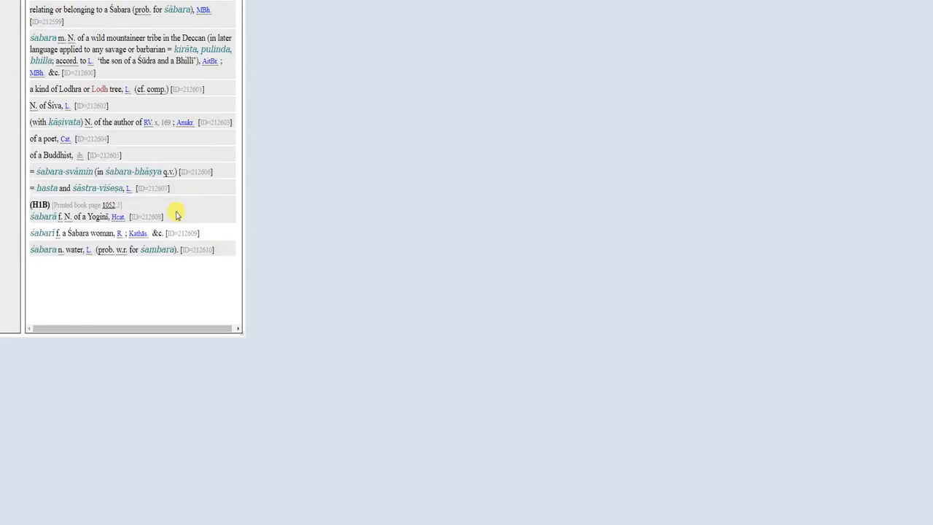
{"action": "mouse_move", "coordinate": [110, 89]}
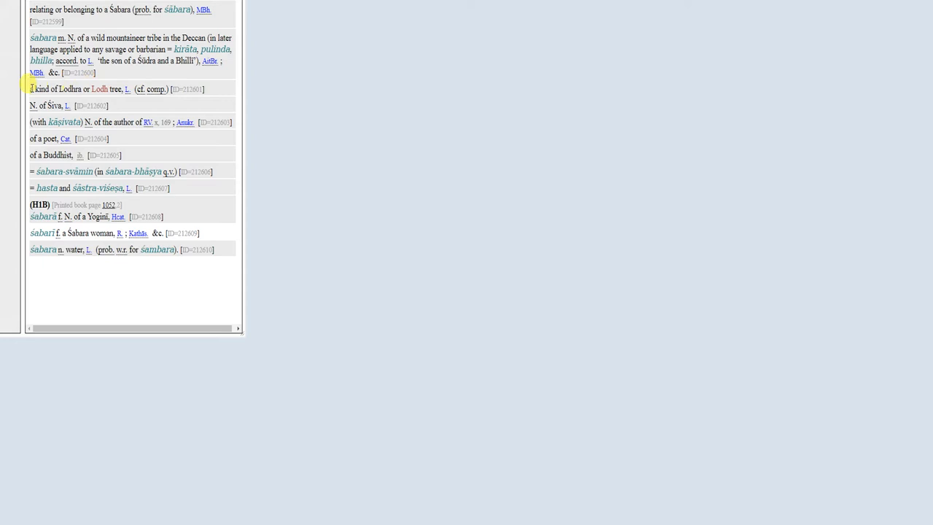
{"action": "left_click_drag", "start_coordinate": [30, 89], "coordinate": [127, 89]}
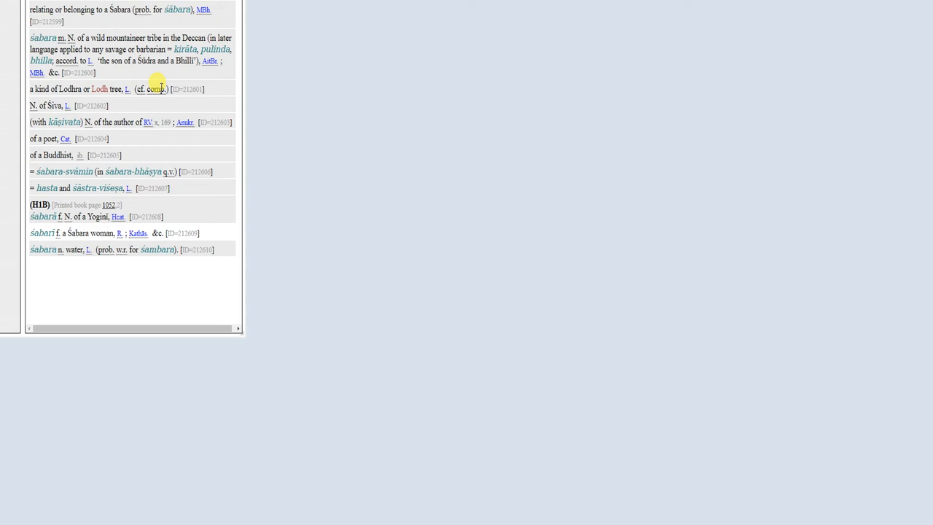
{"action": "mouse_move", "coordinate": [200, 78]}
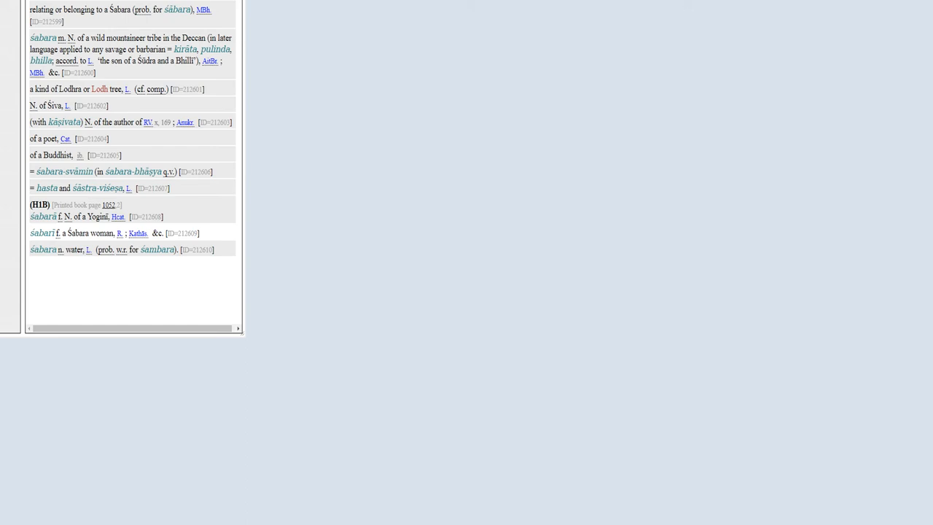
{"action": "mouse_move", "coordinate": [642, 221]}
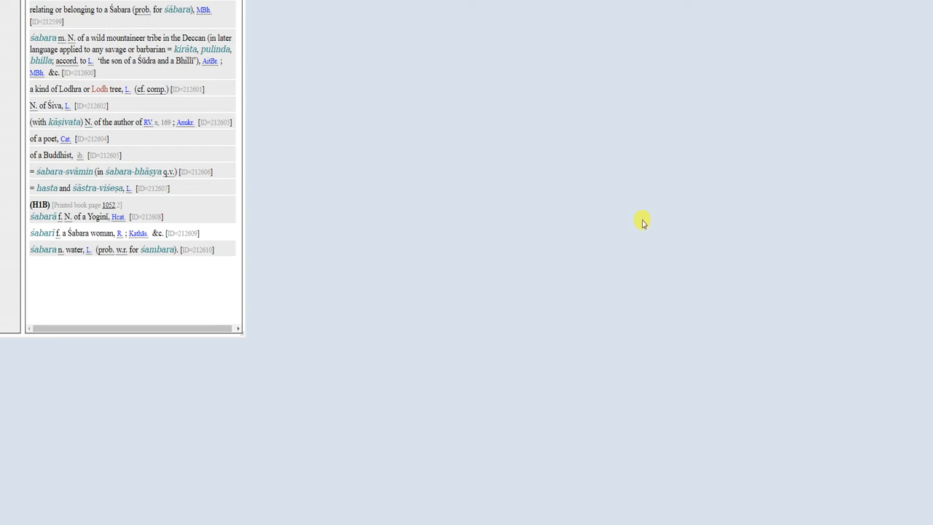
{"action": "mouse_move", "coordinate": [644, 339]}
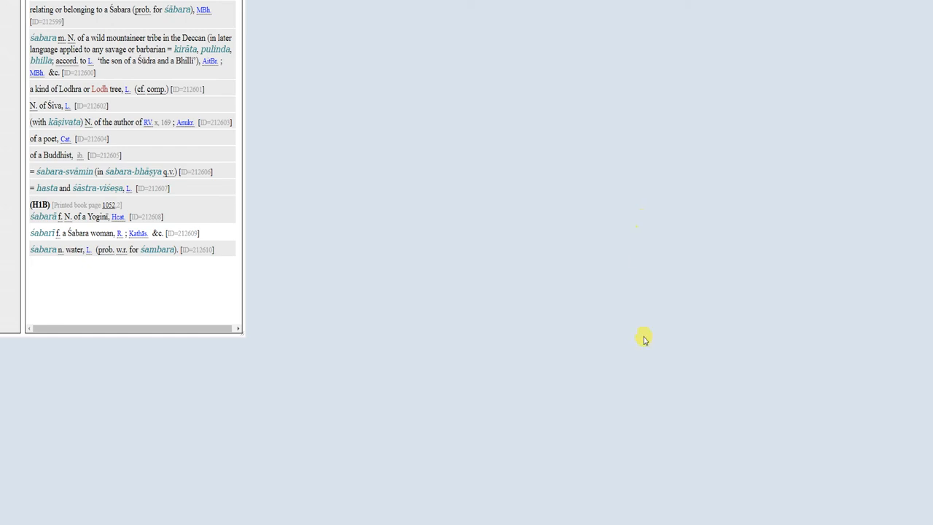
{"action": "mouse_move", "coordinate": [130, 157]}
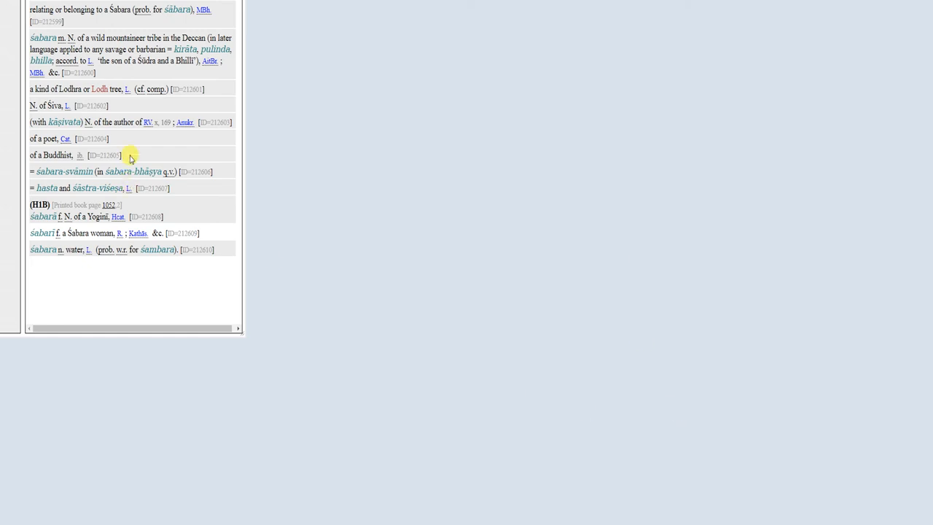
{"action": "mouse_move", "coordinate": [207, 302]}
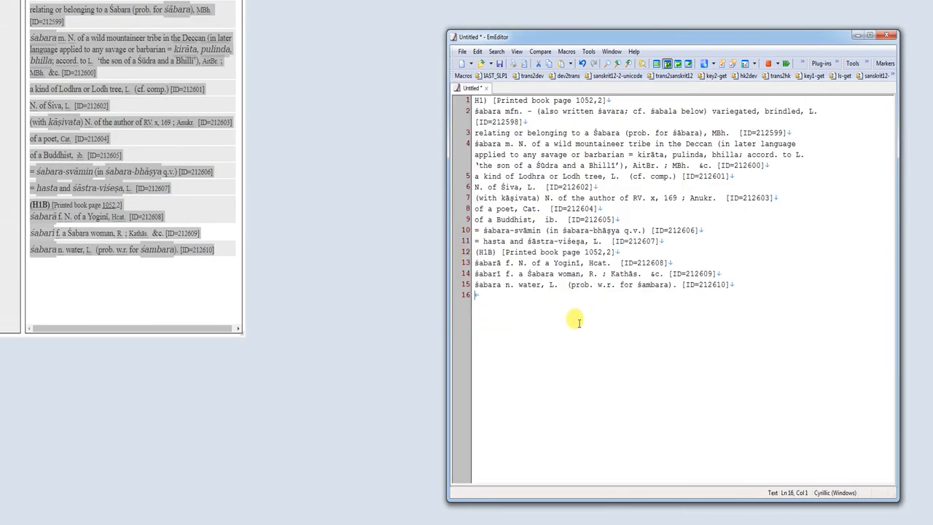
{"action": "mouse_move", "coordinate": [552, 314]}
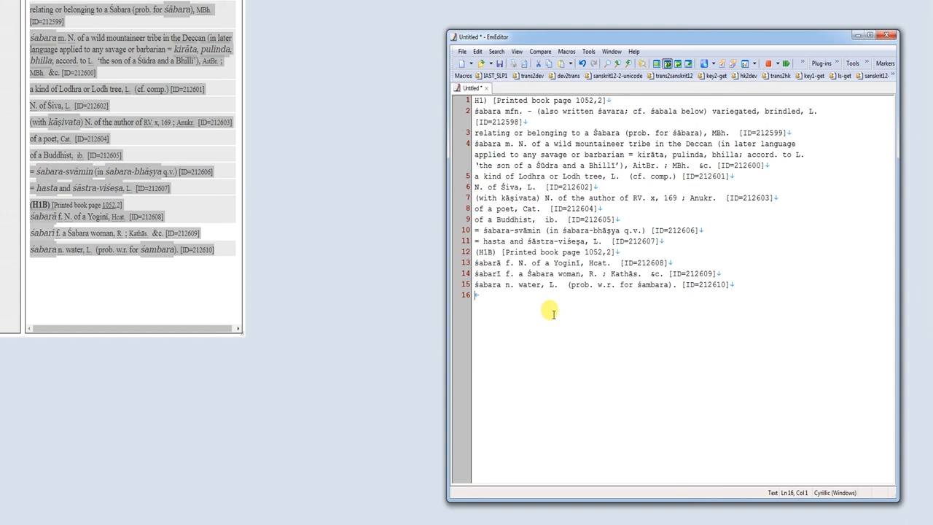
{"action": "mouse_move", "coordinate": [743, 283]}
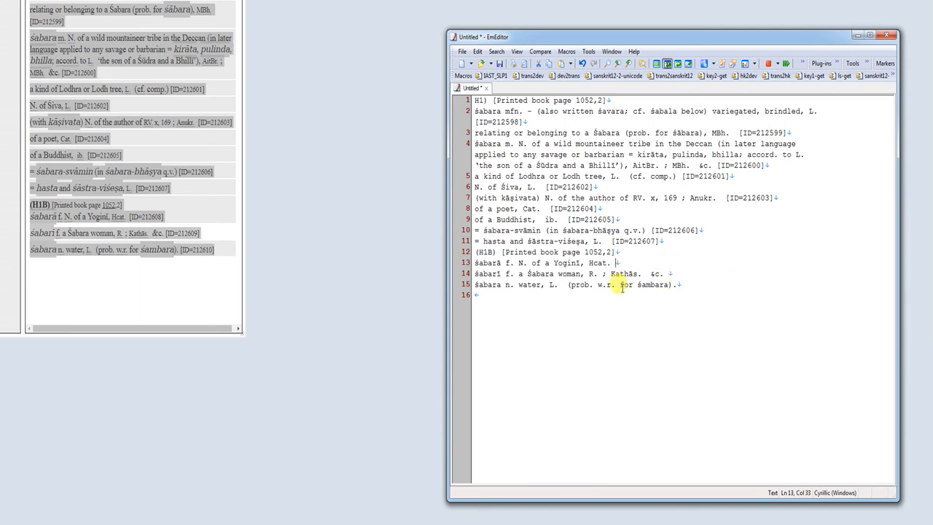
{"action": "double_click", "coordinate": [656, 273]}
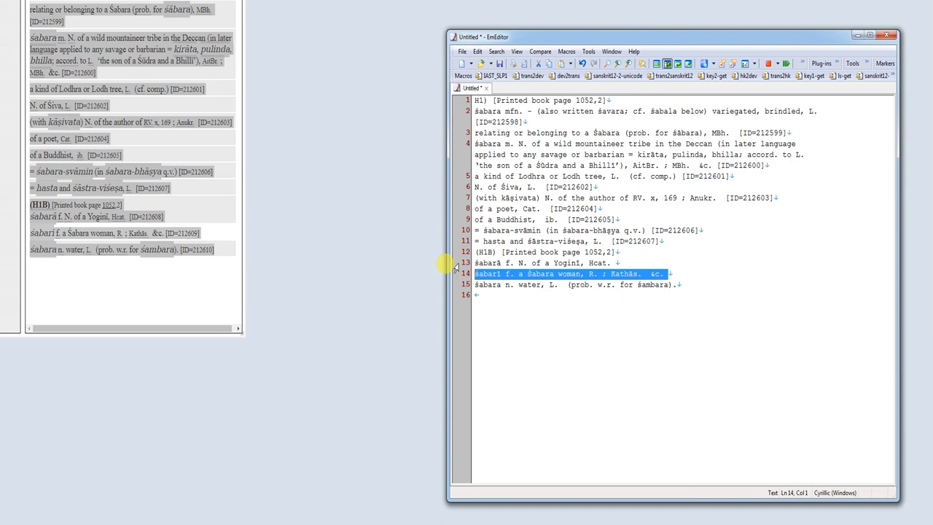
{"action": "mouse_move", "coordinate": [399, 250]}
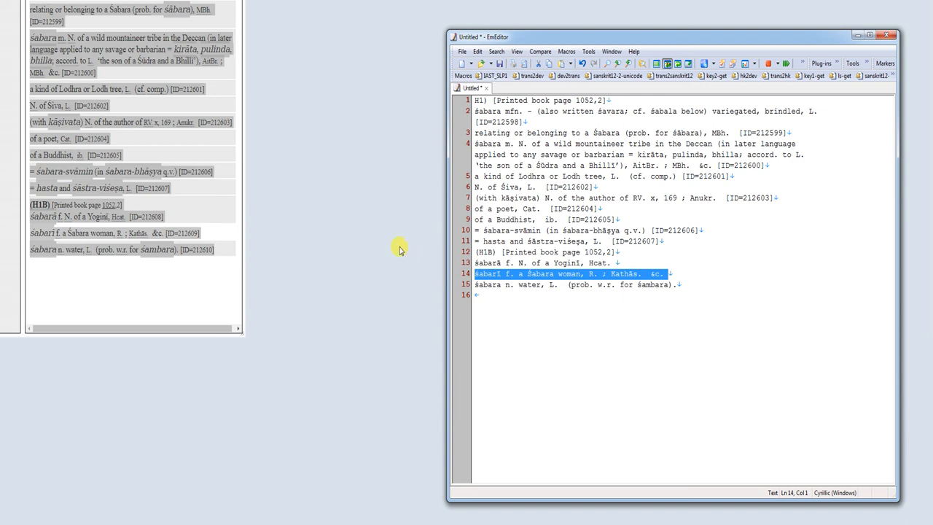